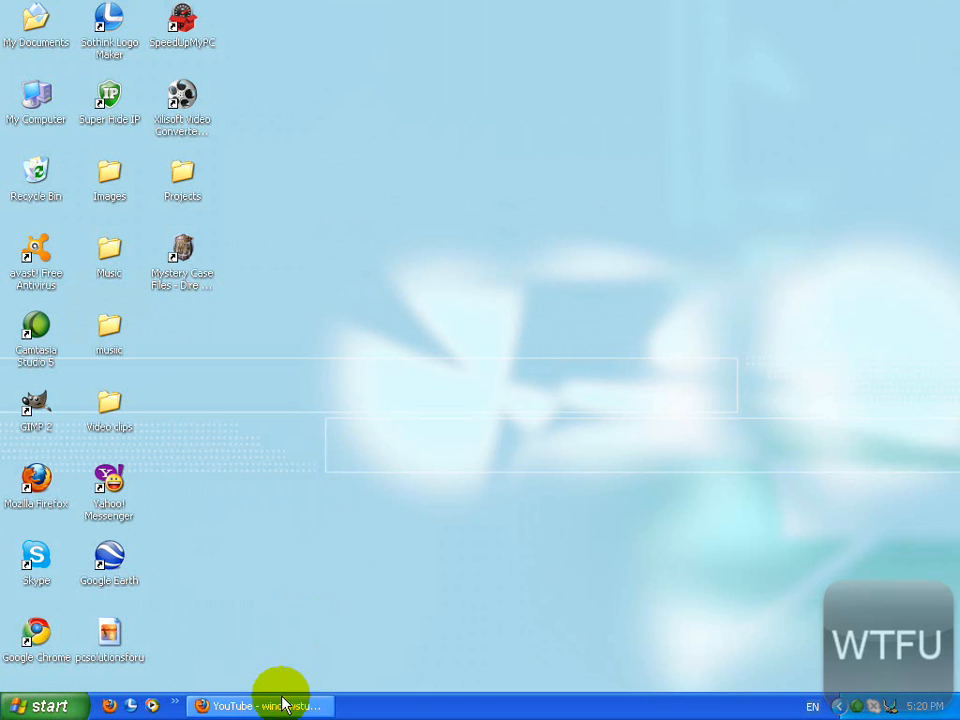
Bring Firefox back up and go to My Channel from the username menu
click(258, 706)
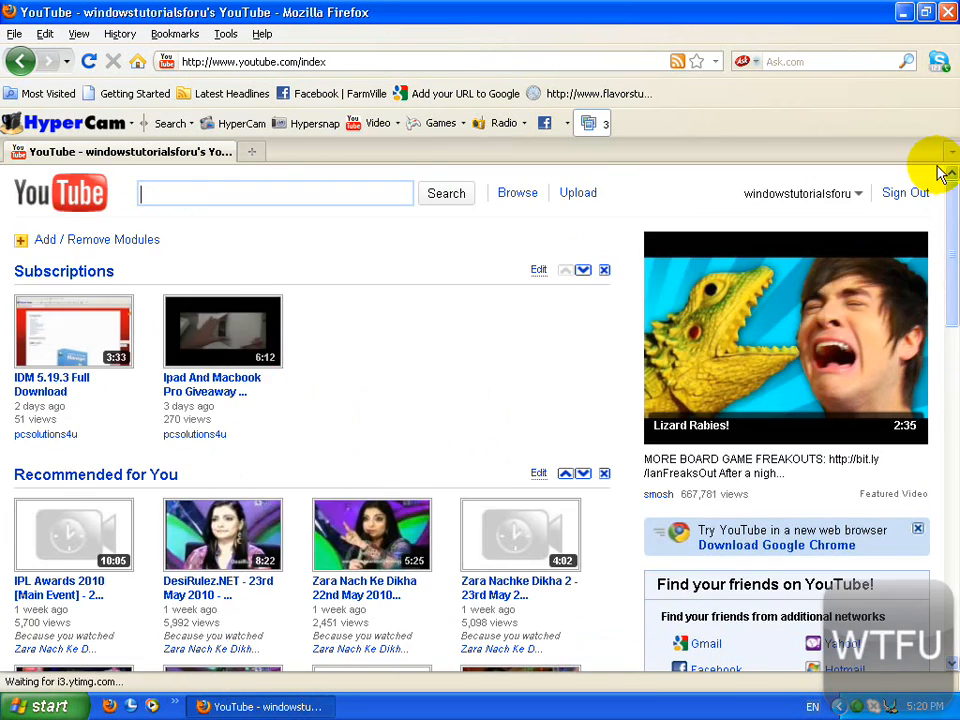
click(800, 193)
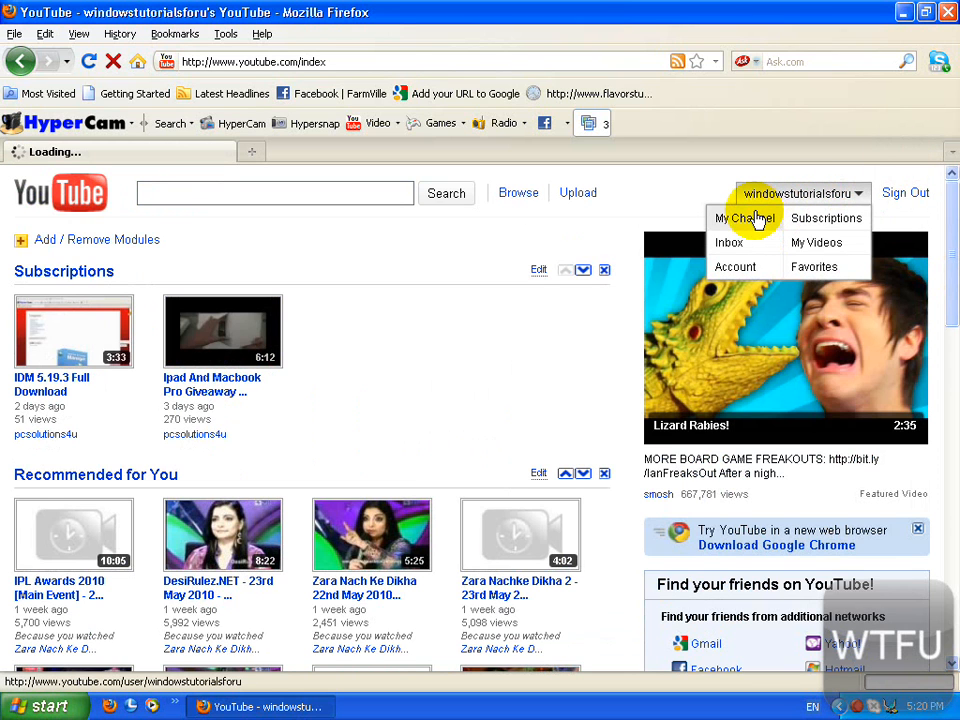
click(738, 218)
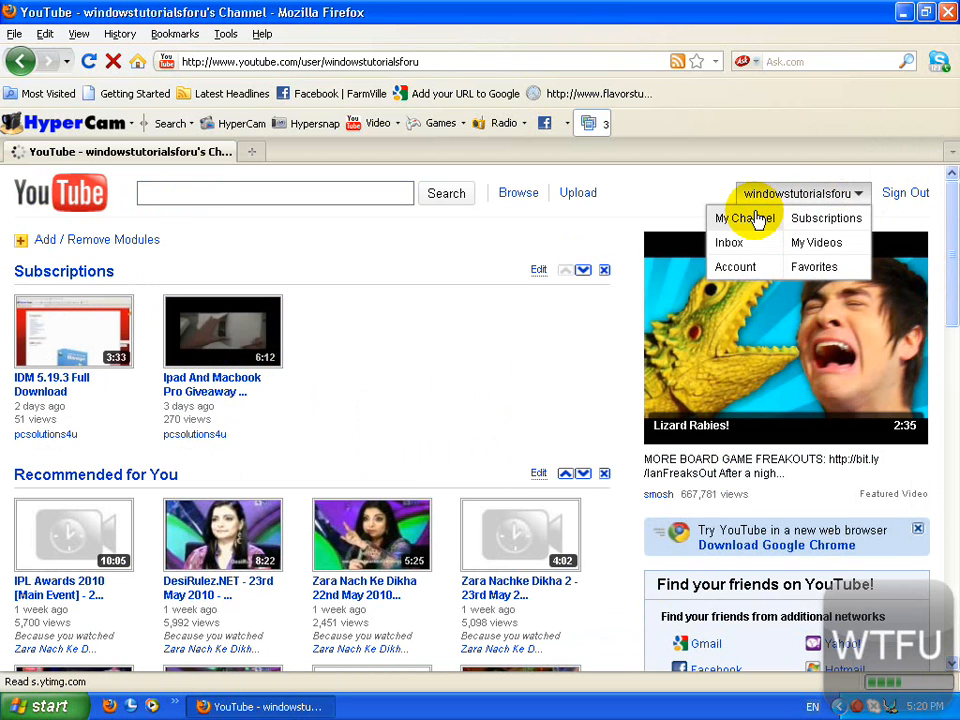
click(744, 218)
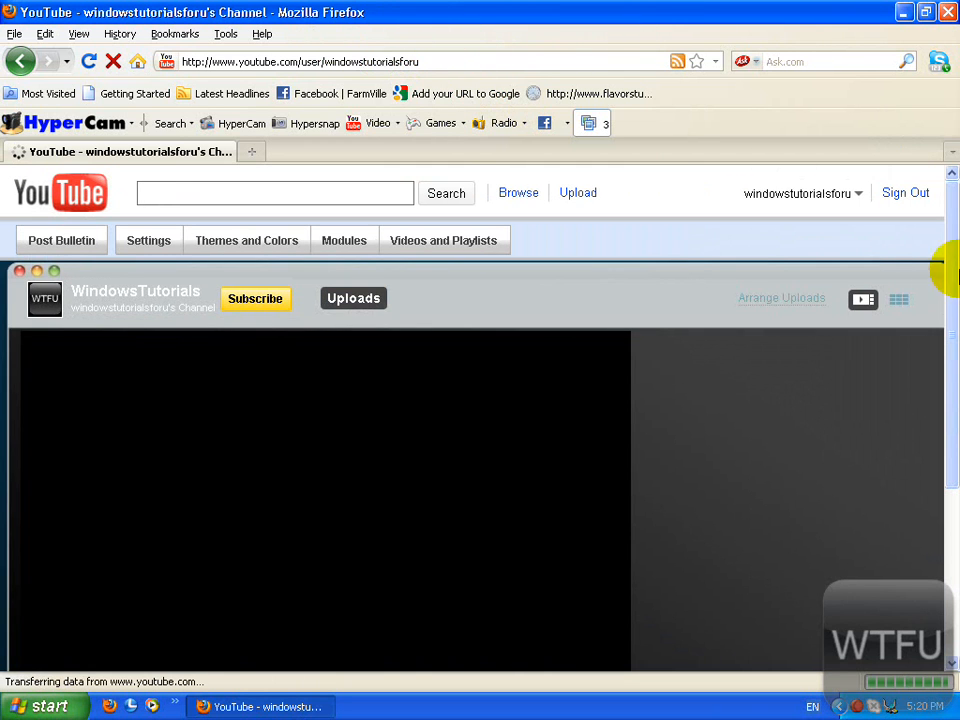
scroll(down, 3)
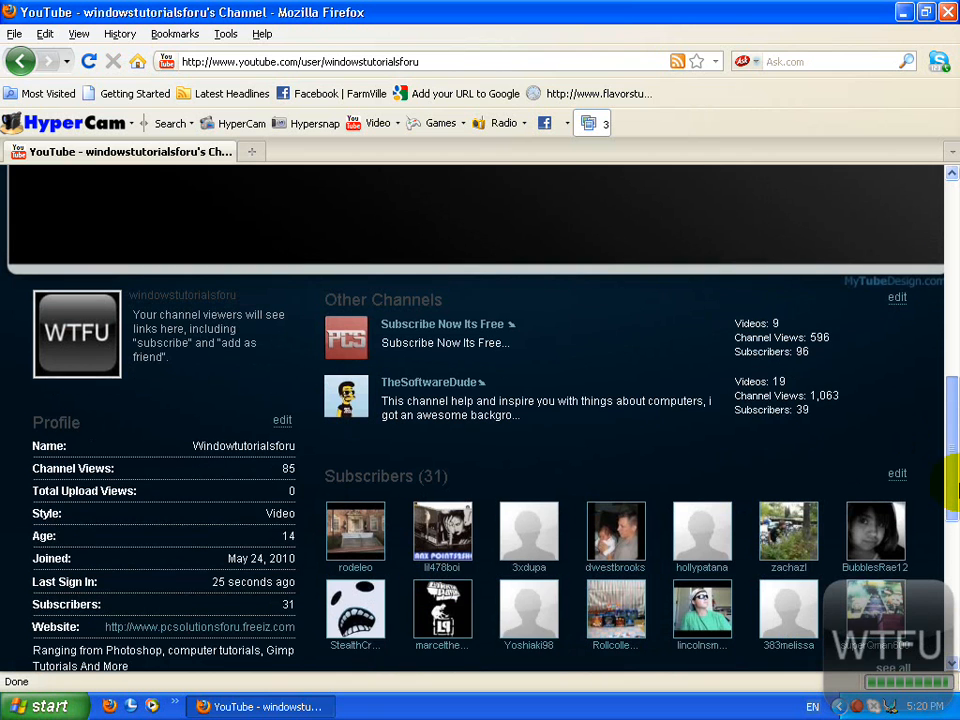
scroll(down, 3)
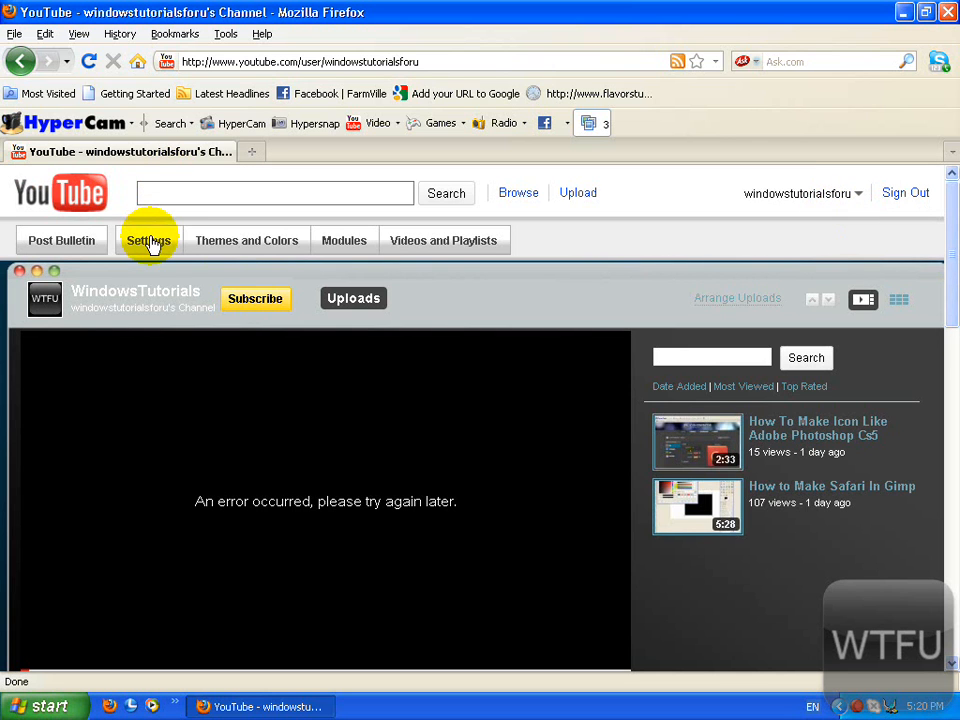
In channel Settings, set Channel Type to Musician and save the changes
click(148, 240)
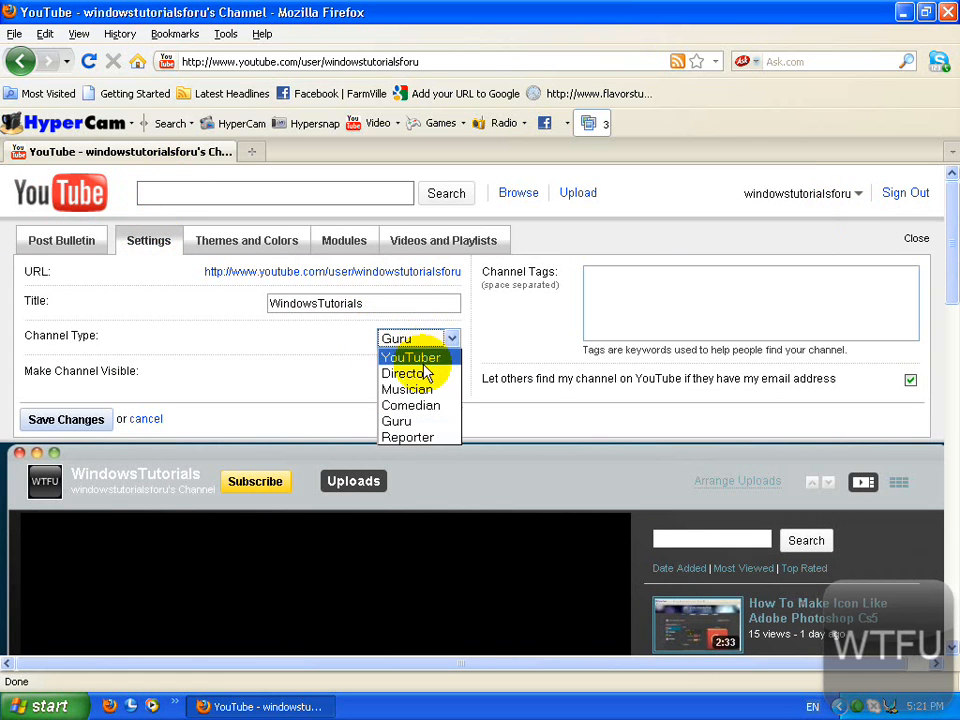
click(407, 389)
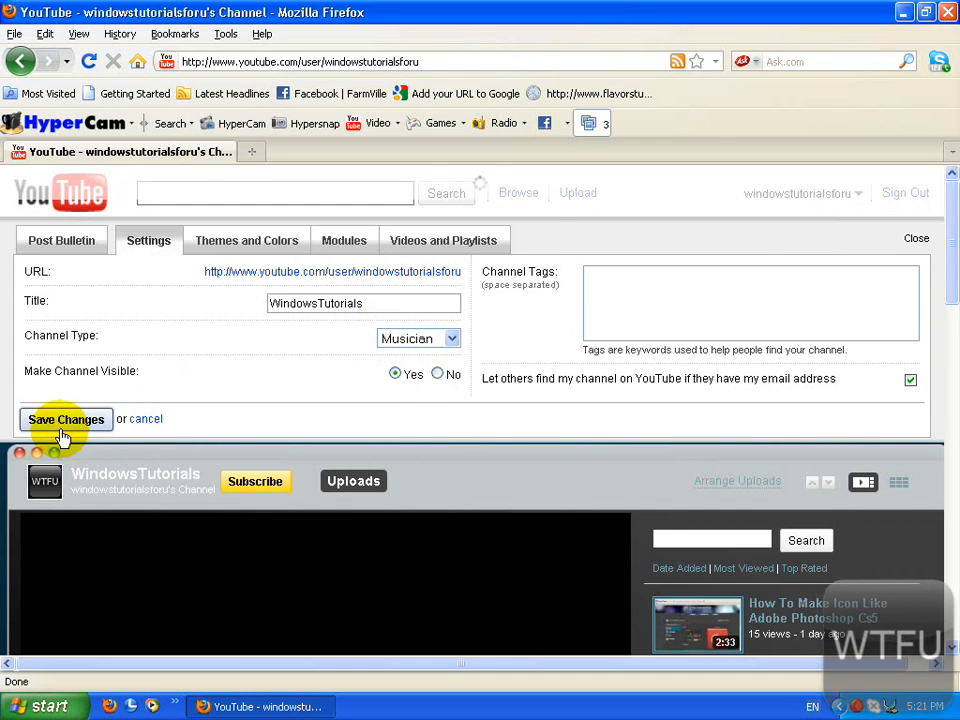
click(66, 419)
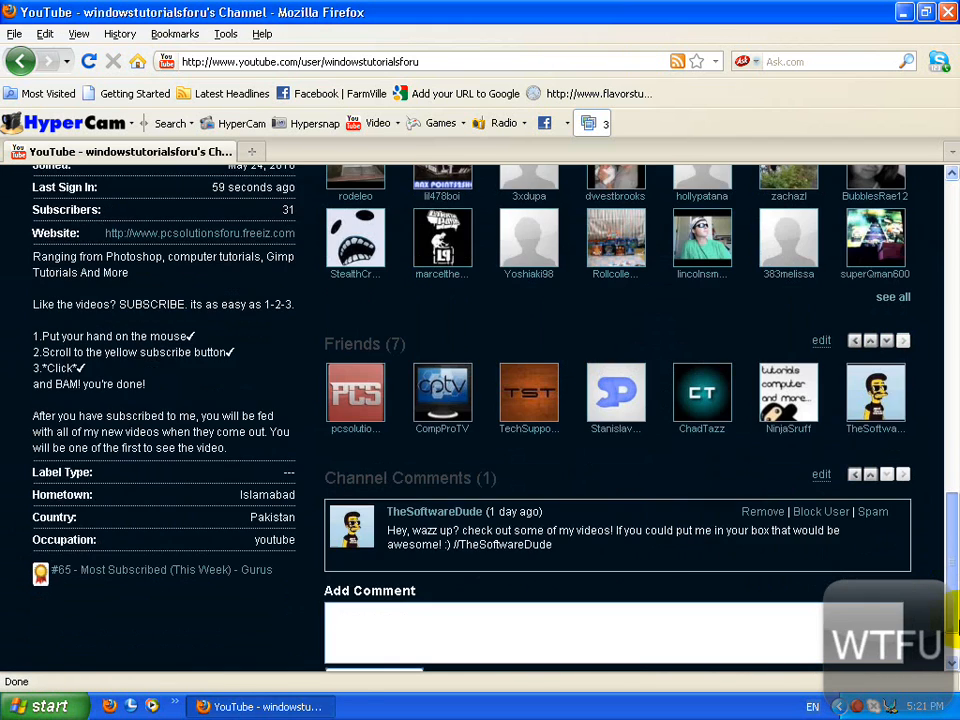
Open the channel Profile for editing and scroll toward the album fields
scroll(up, 3)
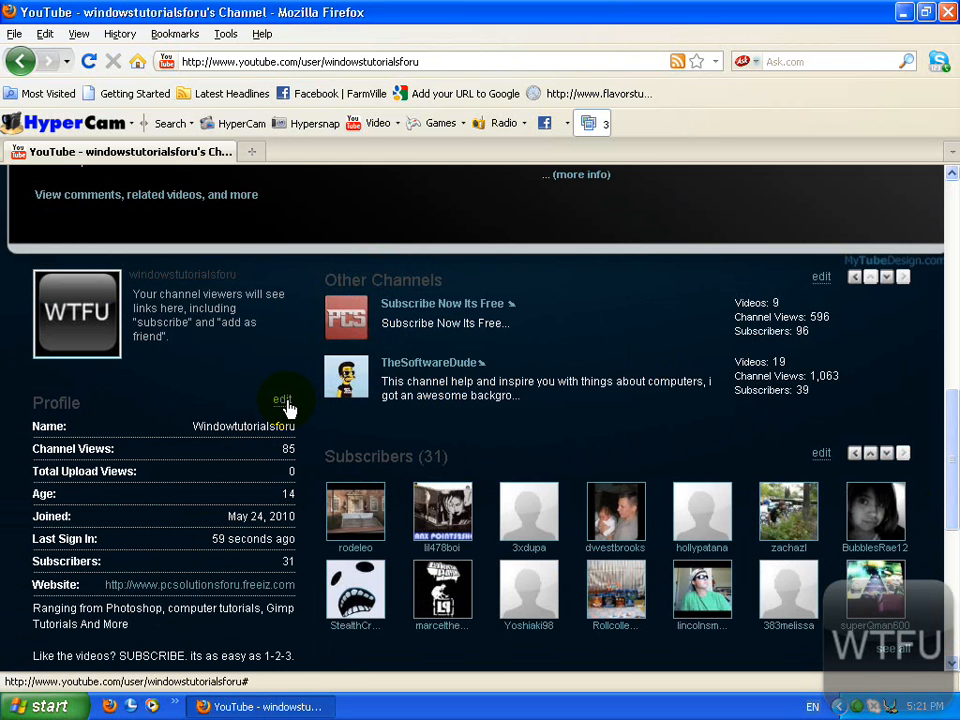
click(282, 399)
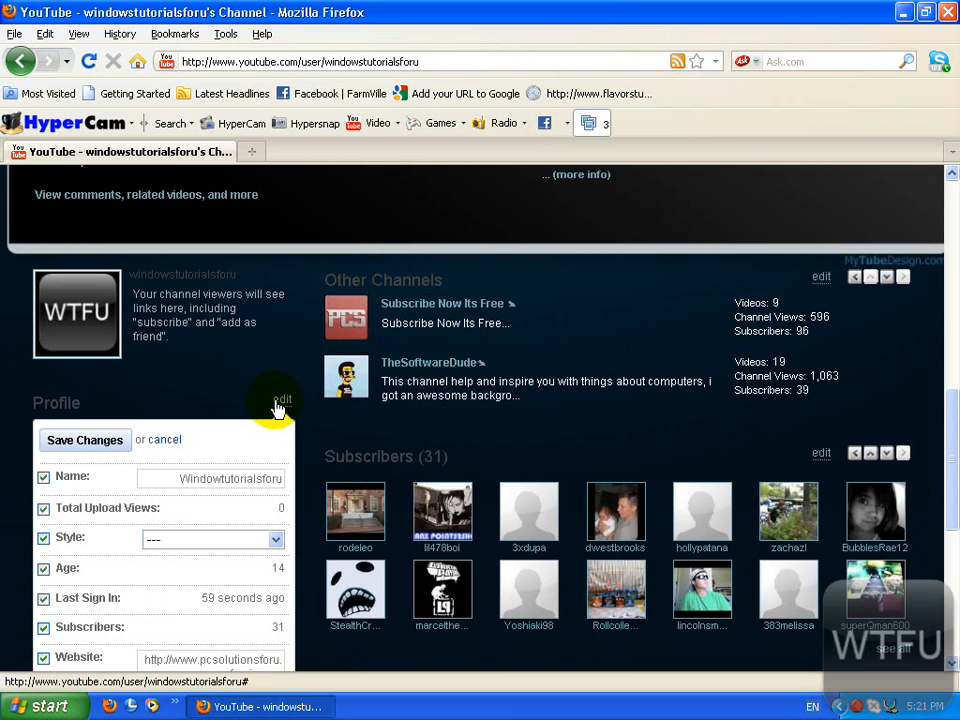
scroll(down, 3)
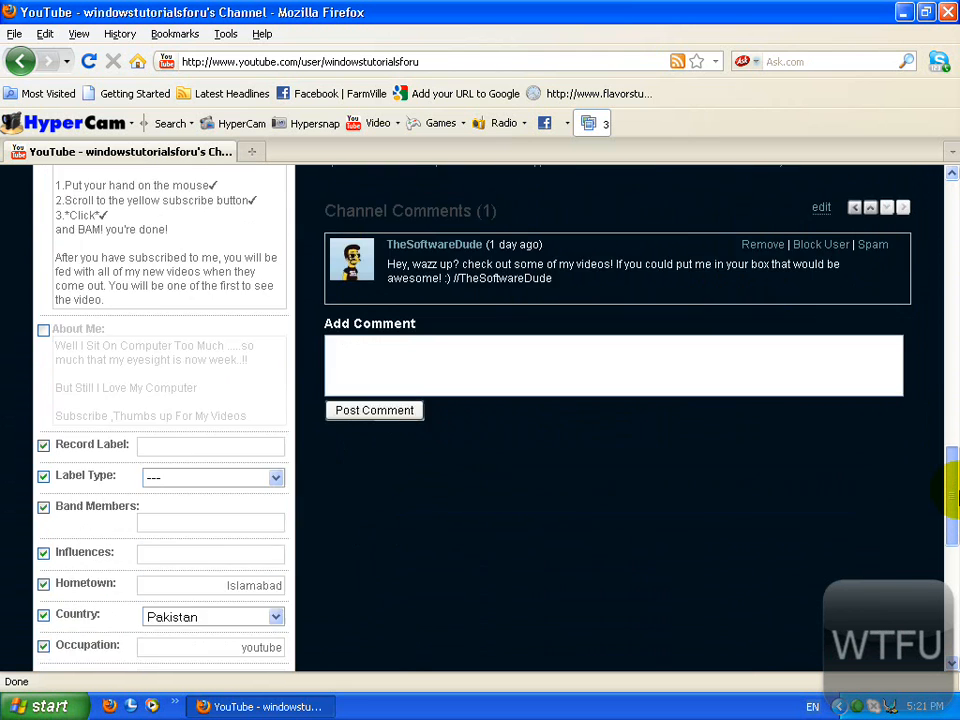
scroll(down, 3)
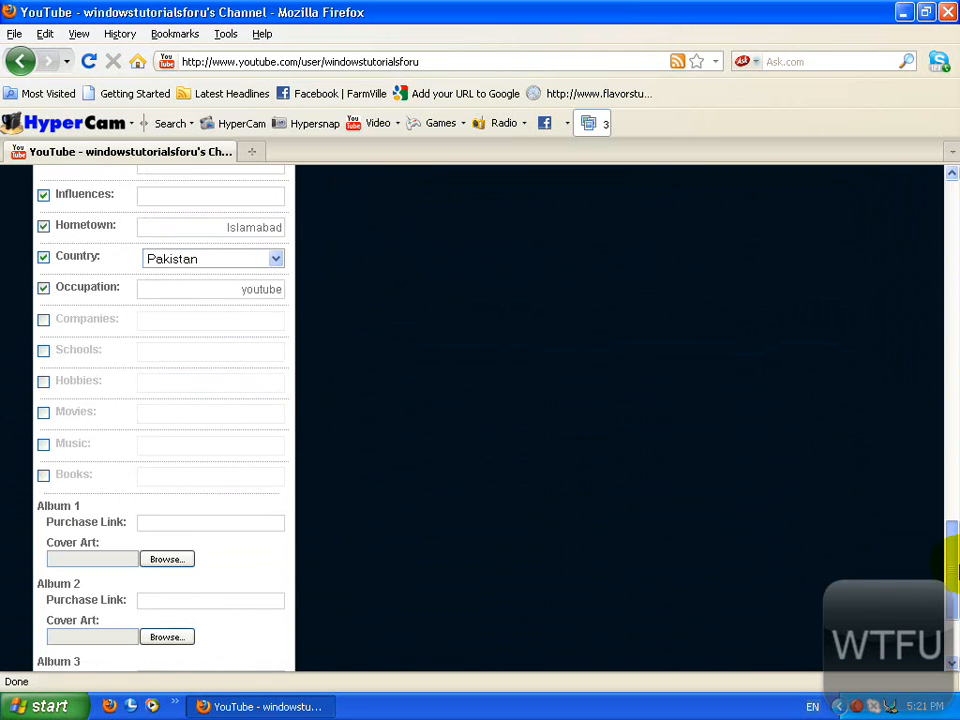
Reach the Album 1–3 fields and start choosing Album 1 cover art
scroll(down, 3)
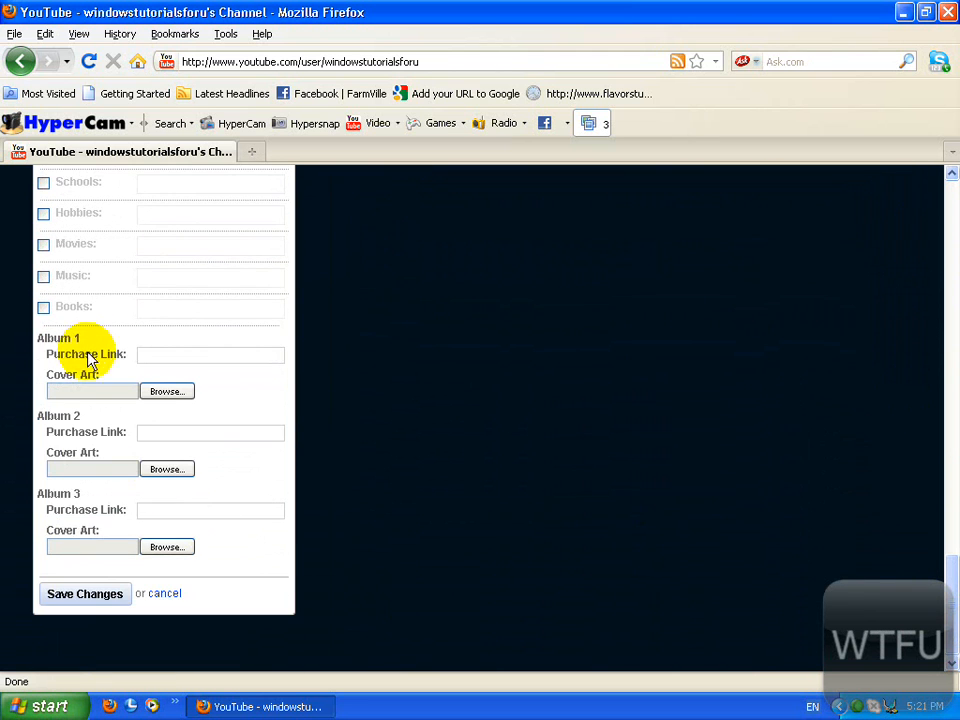
double_click(57, 338)
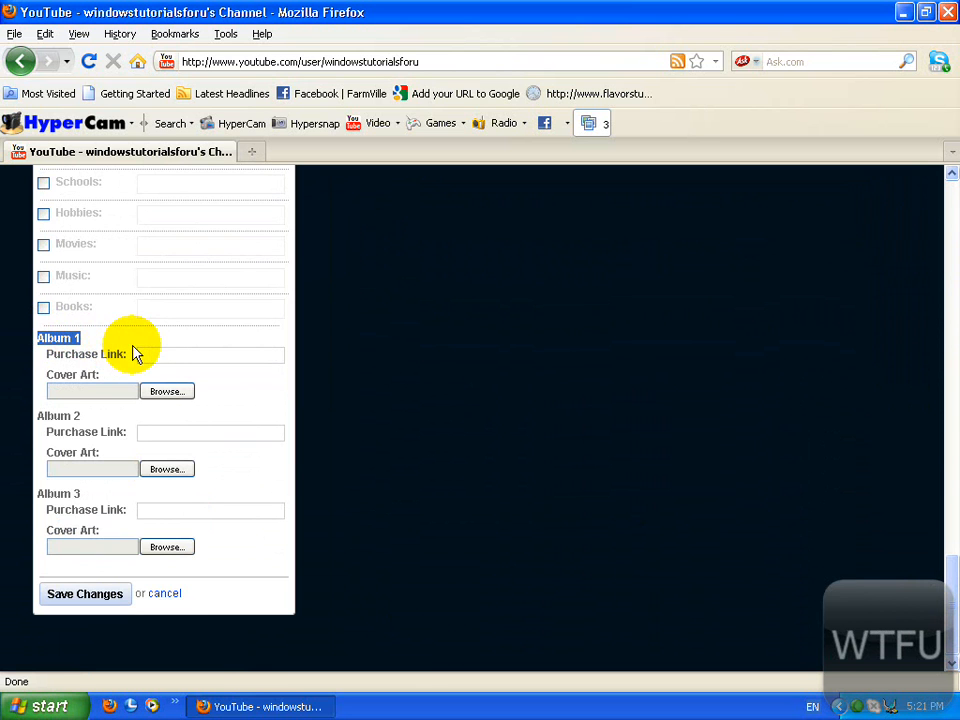
click(167, 391)
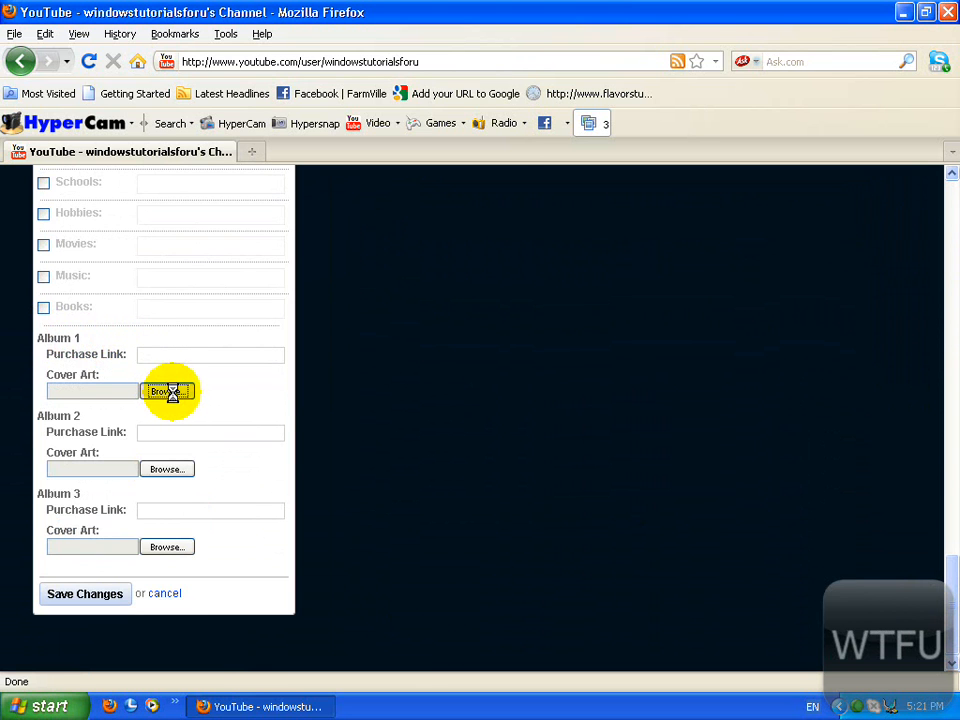
click(168, 391)
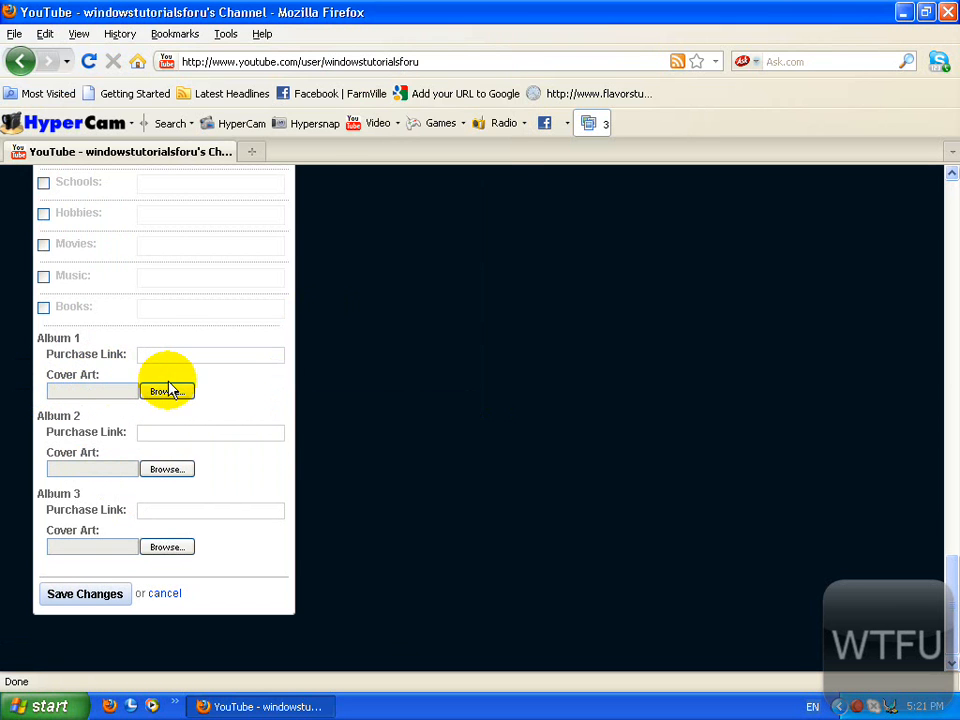
Upload the cover image from Desktop > Projects as Album 1's cover art
click(167, 391)
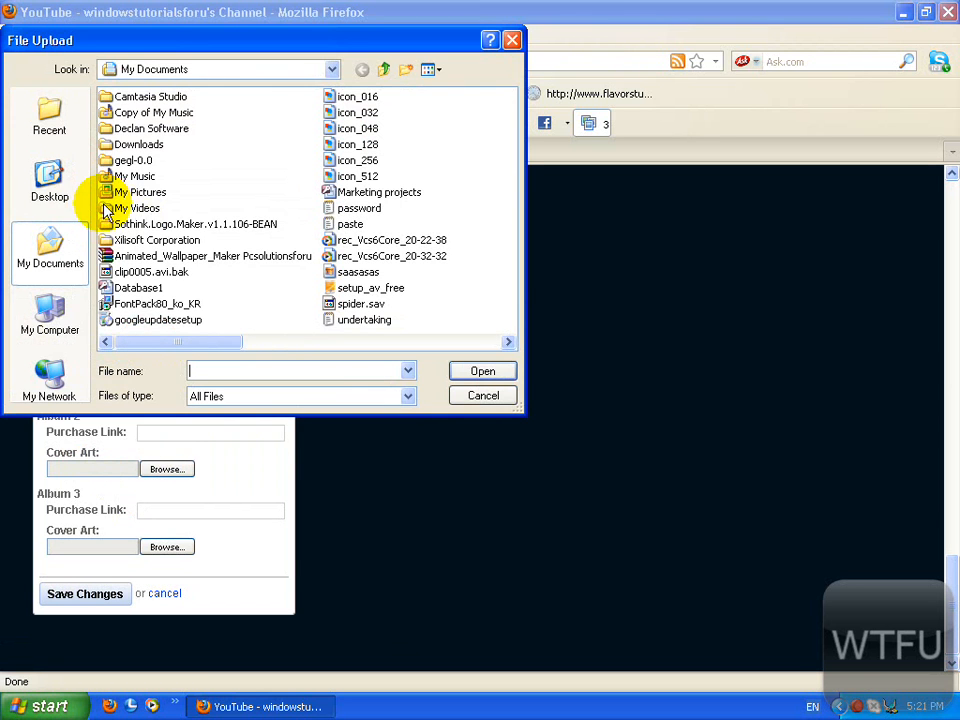
click(50, 180)
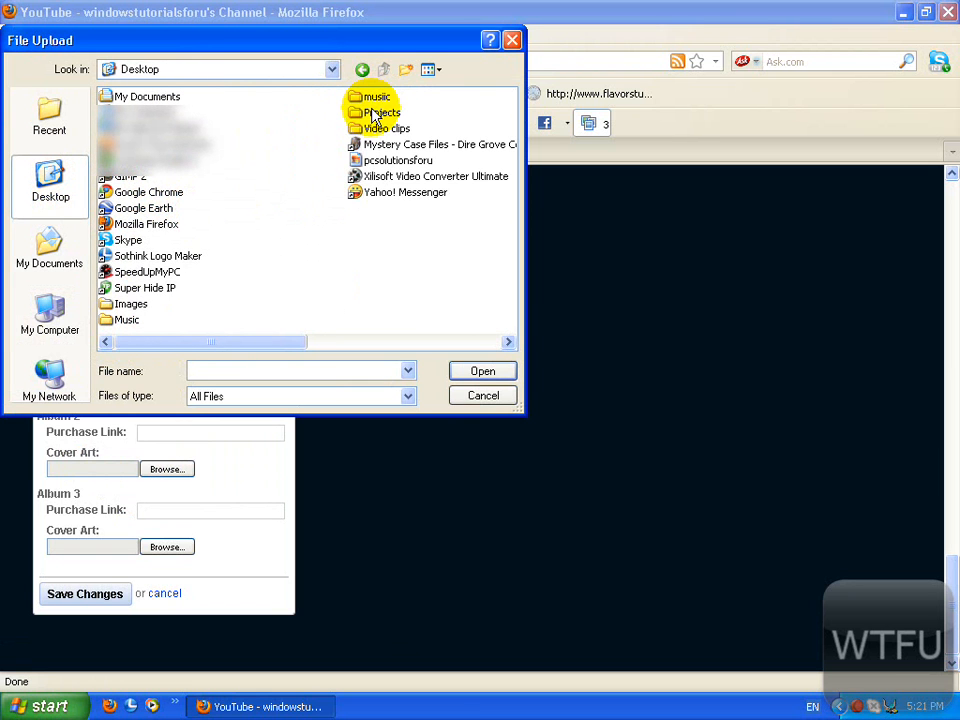
double_click(382, 112)
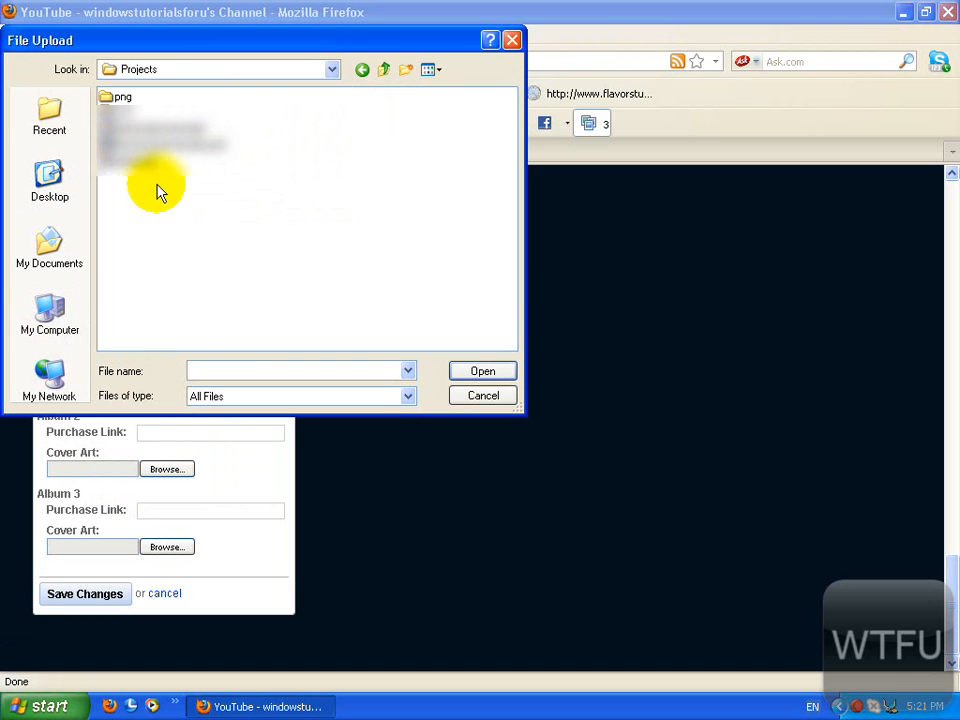
double_click(122, 96)
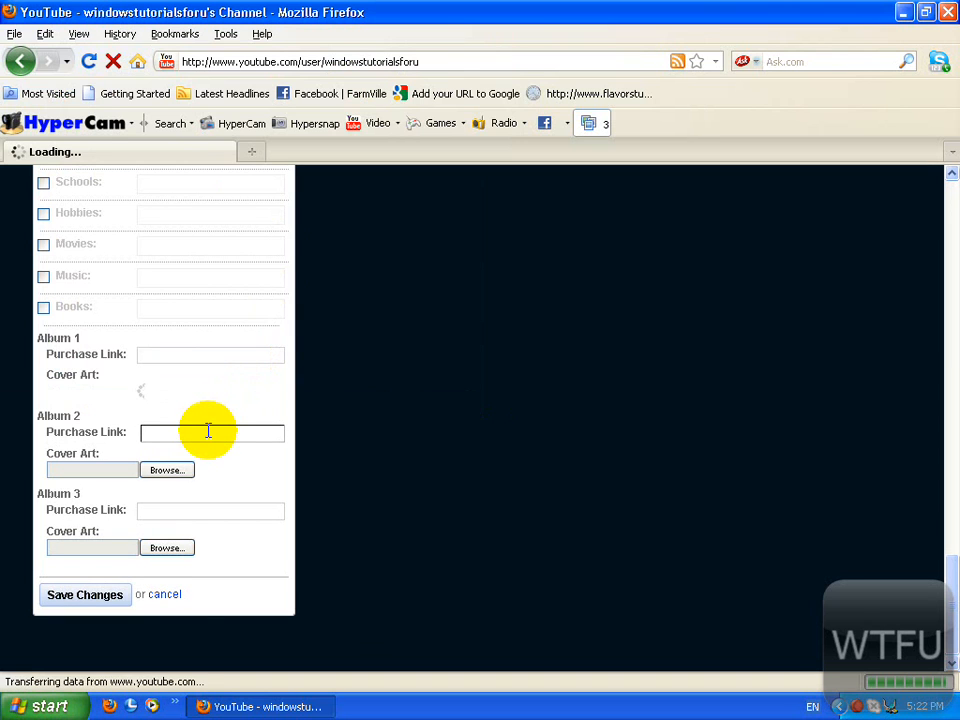
Enter a youtube.com channel URL as Album 2's purchase link
text(www.p)
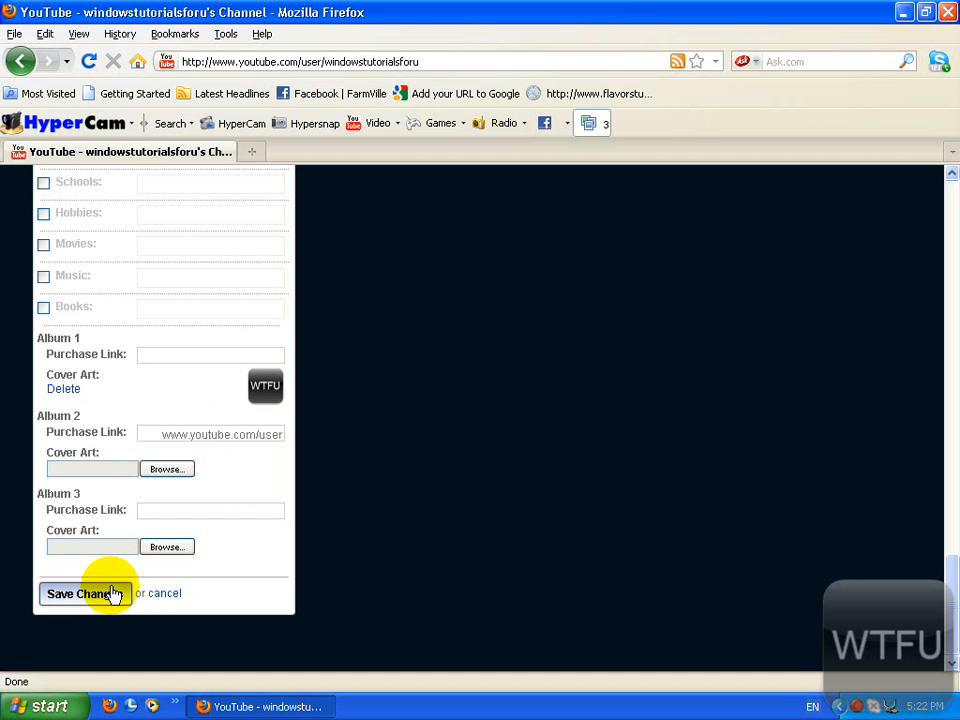
Save the profile edits and follow the WTFU album cover's link under Albums
click(82, 593)
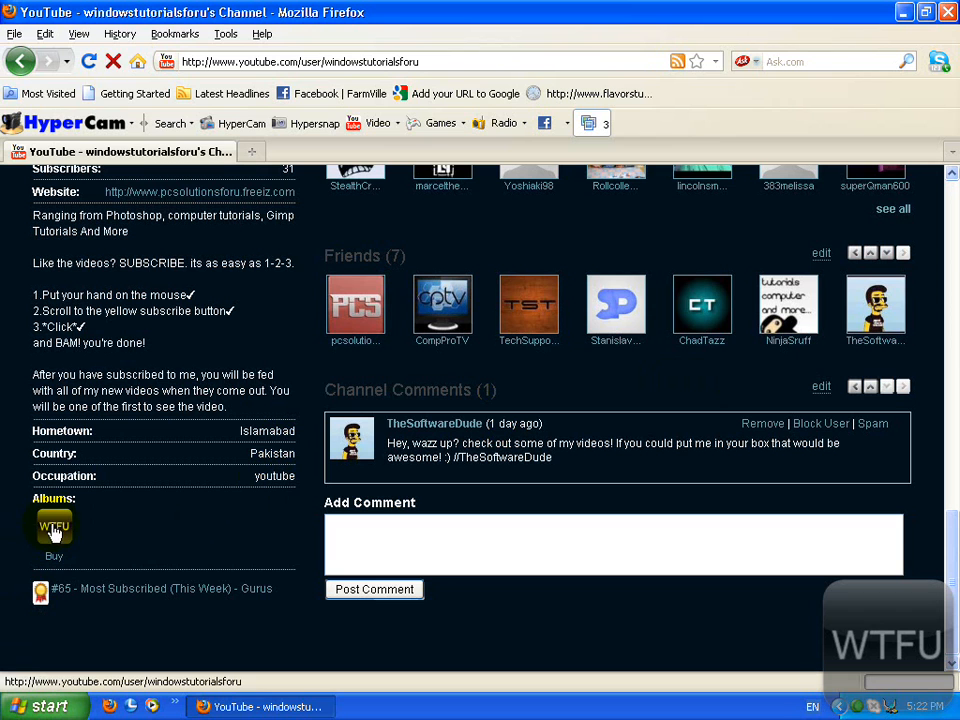
click(53, 527)
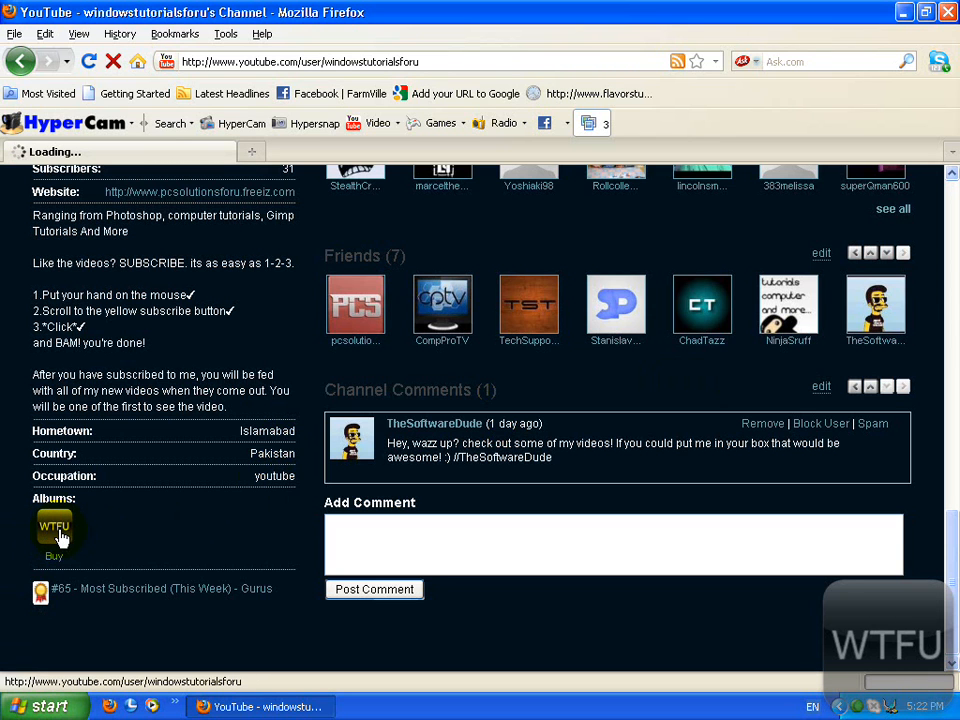